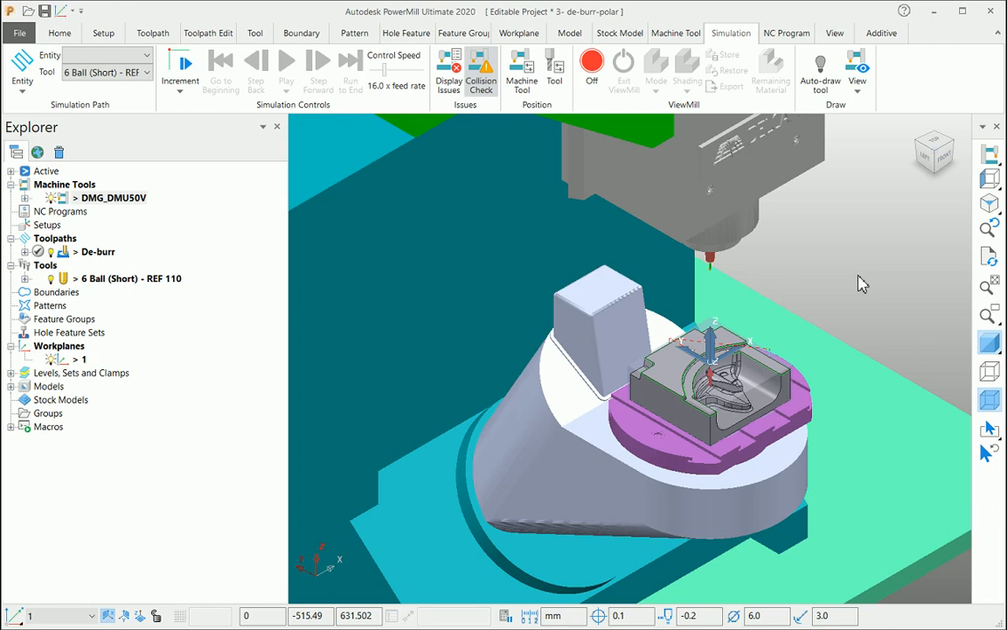
{"action": "mouse_move", "coordinate": [757, 337]}
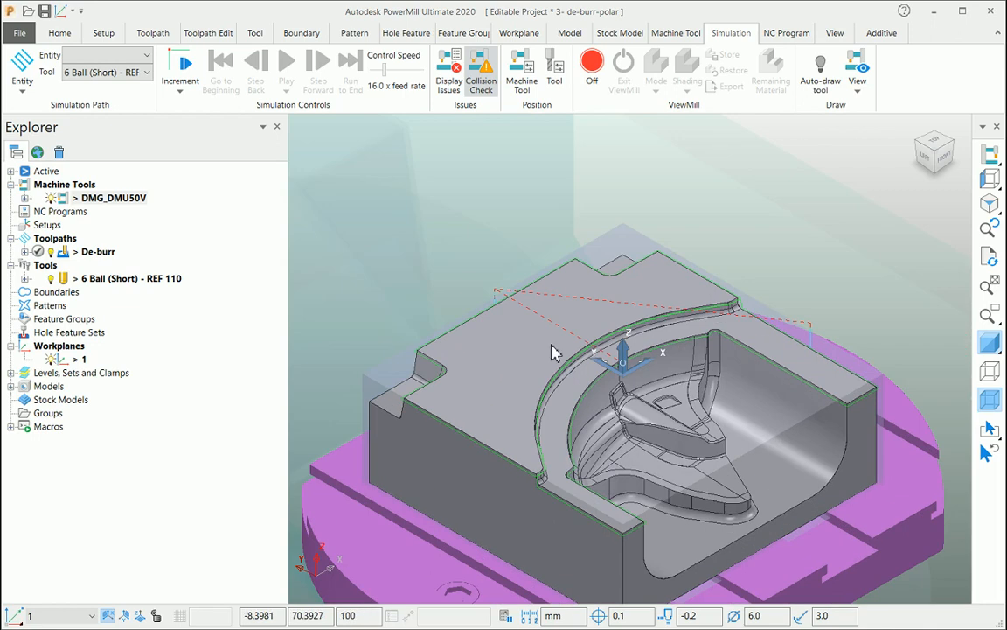
Review the De-burr toolpath's tool, profile finishing and tool axis settings.
{"action": "left_click", "coordinate": [98, 252]}
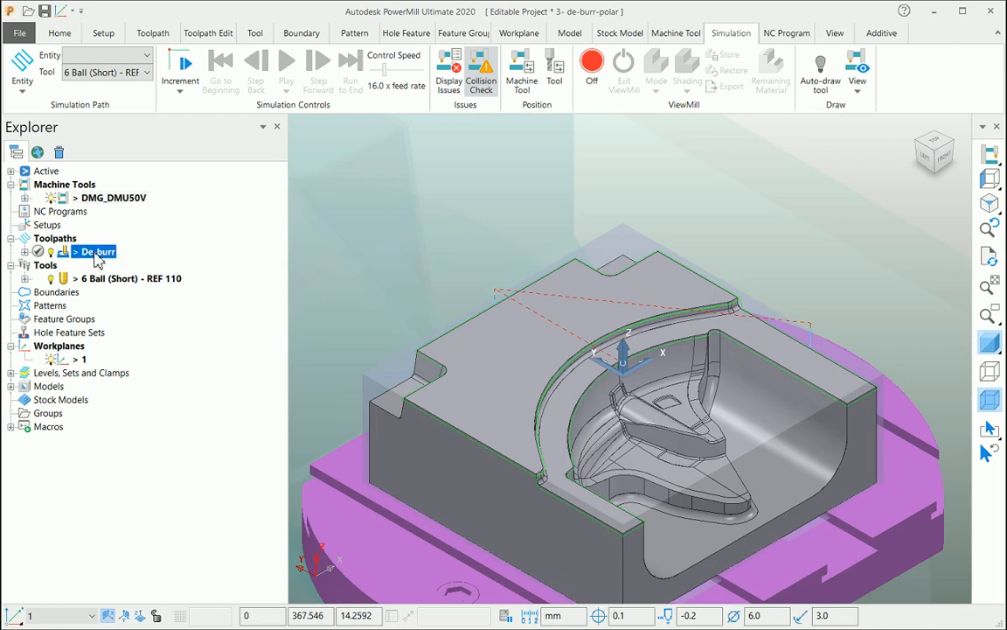
{"action": "double_click", "coordinate": [92, 251]}
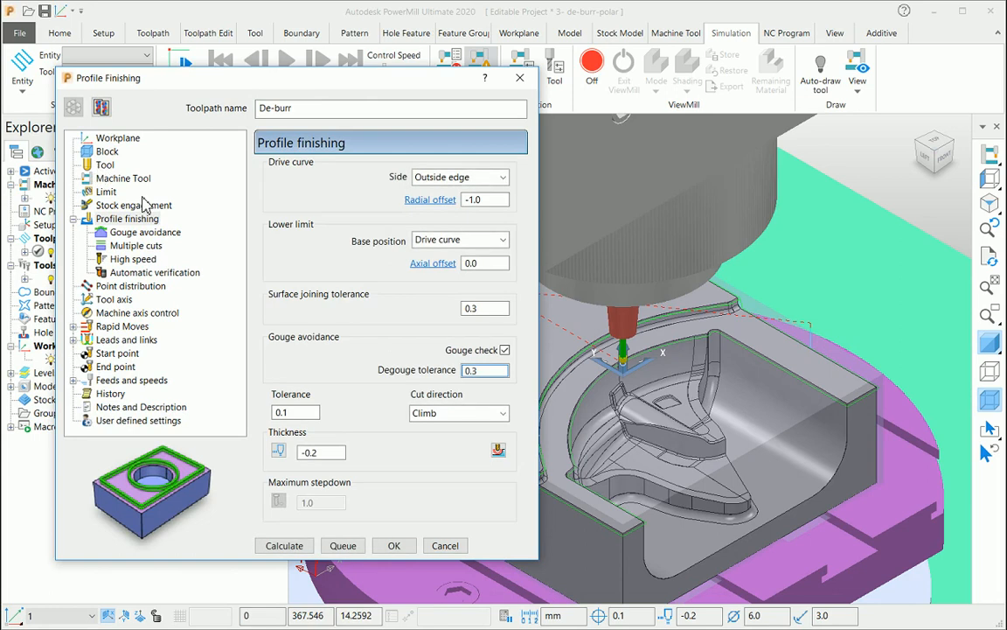
{"action": "left_click", "coordinate": [105, 165]}
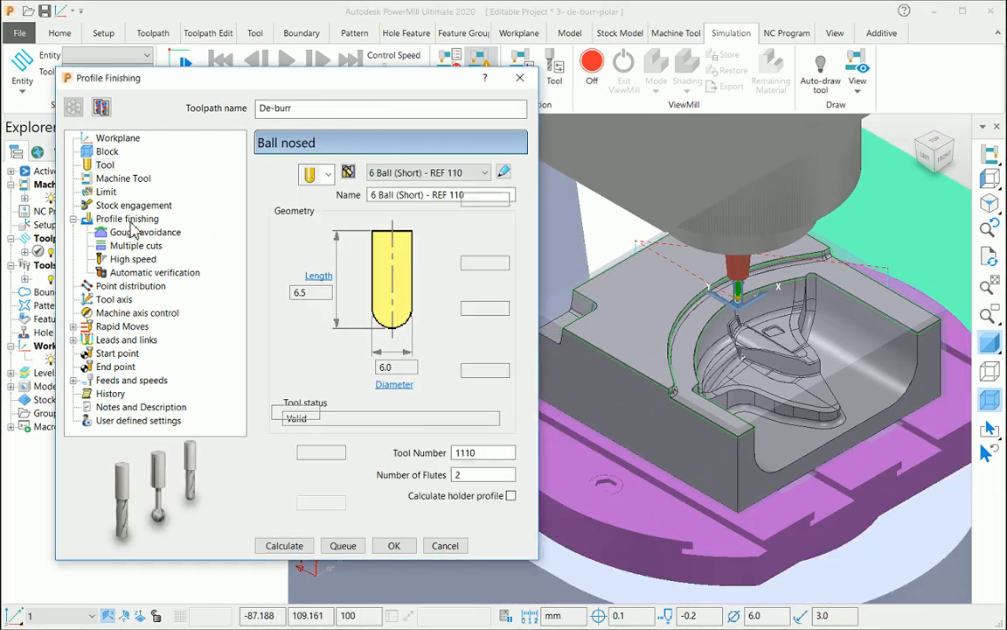
{"action": "left_click", "coordinate": [129, 219]}
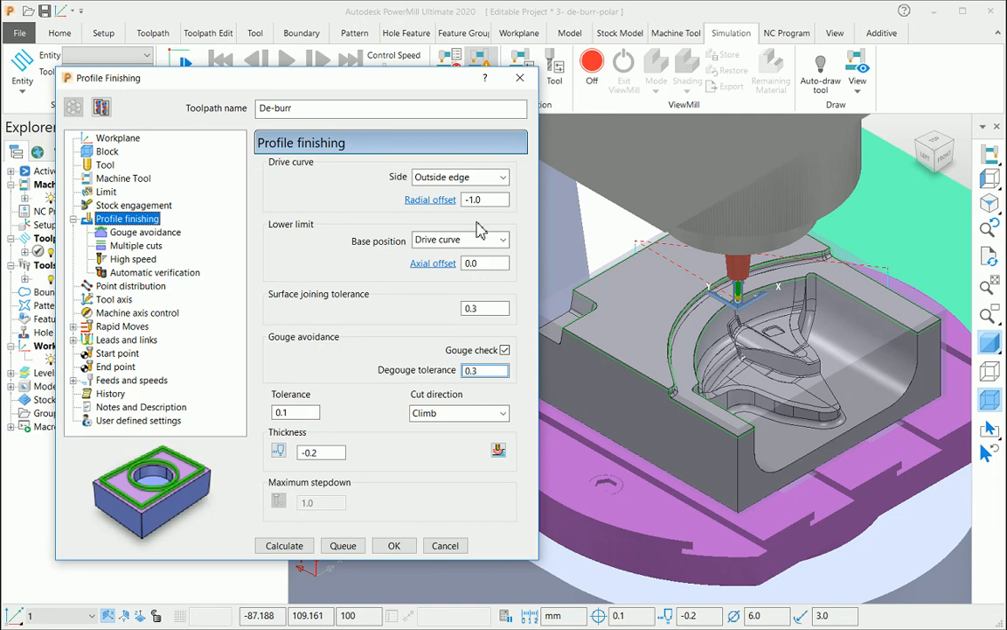
{"action": "mouse_move", "coordinate": [485, 200]}
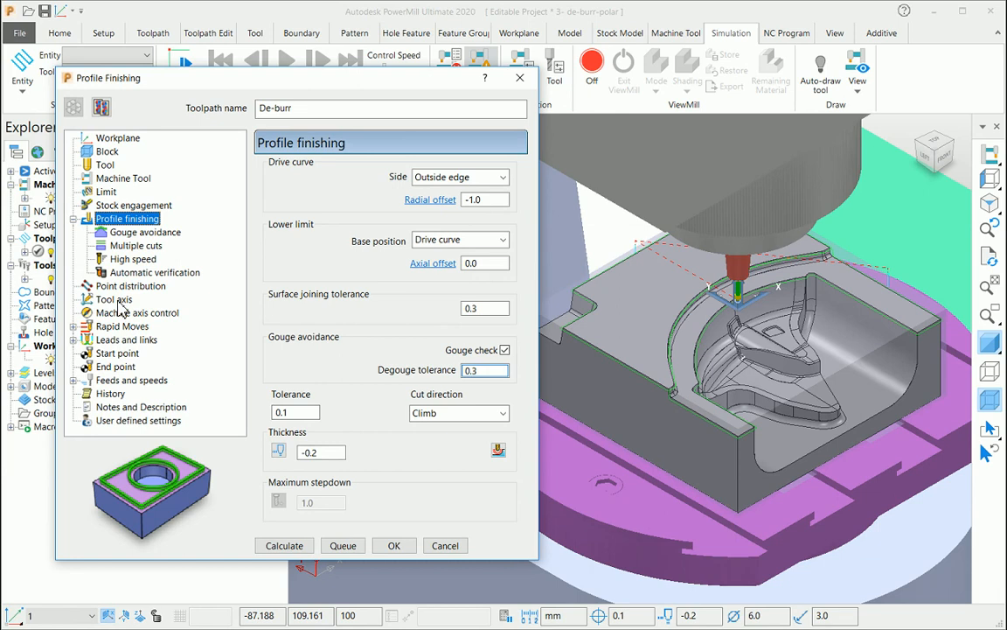
{"action": "left_click", "coordinate": [114, 299]}
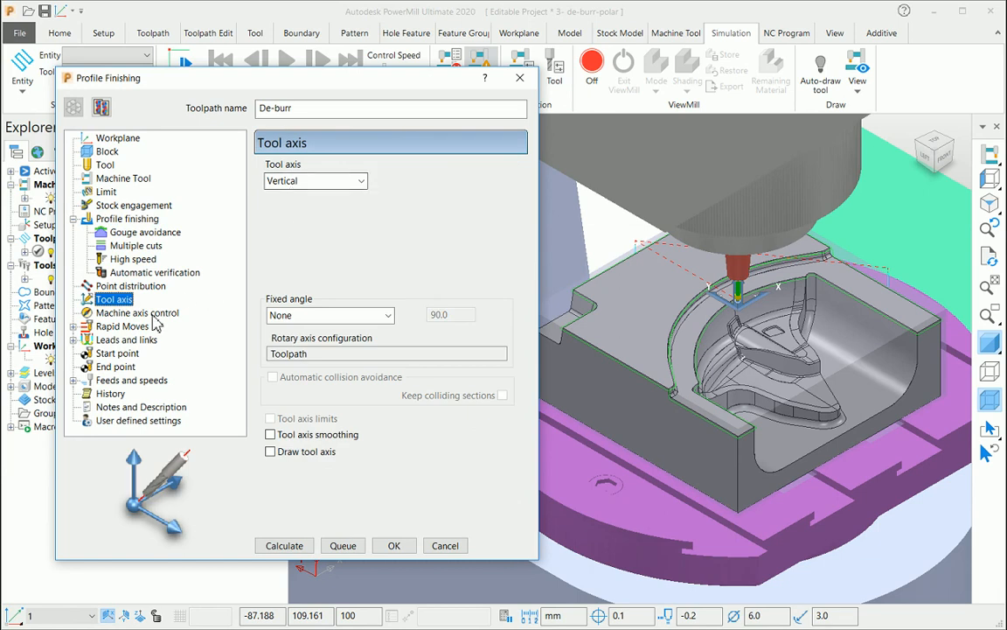
{"action": "left_click", "coordinate": [137, 313]}
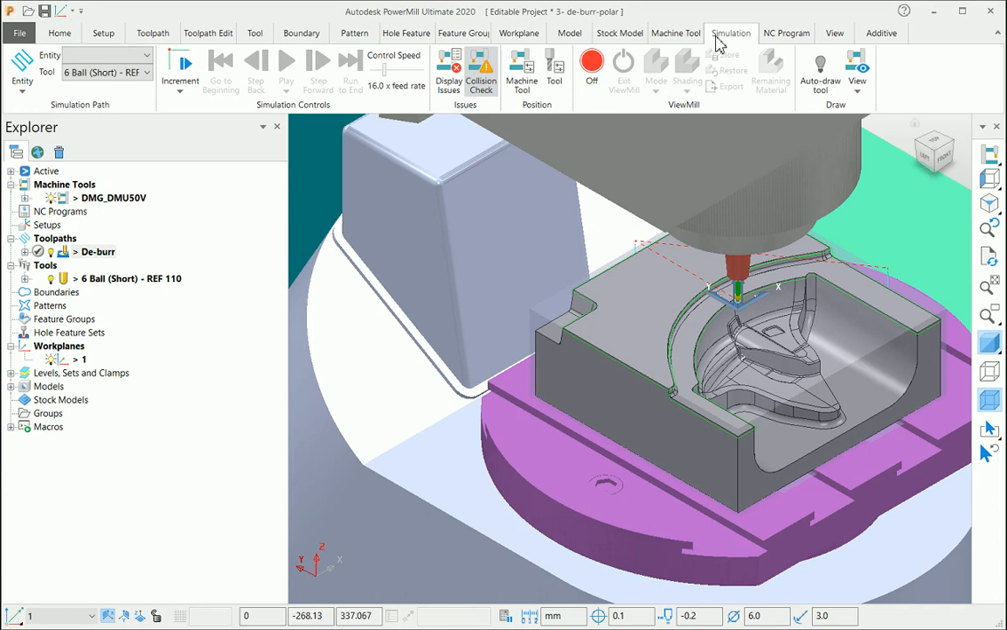
Jog machine X and Y axes, then simulate De-burr until the Y-limit warning at 41%.
{"action": "left_click", "coordinate": [522, 70]}
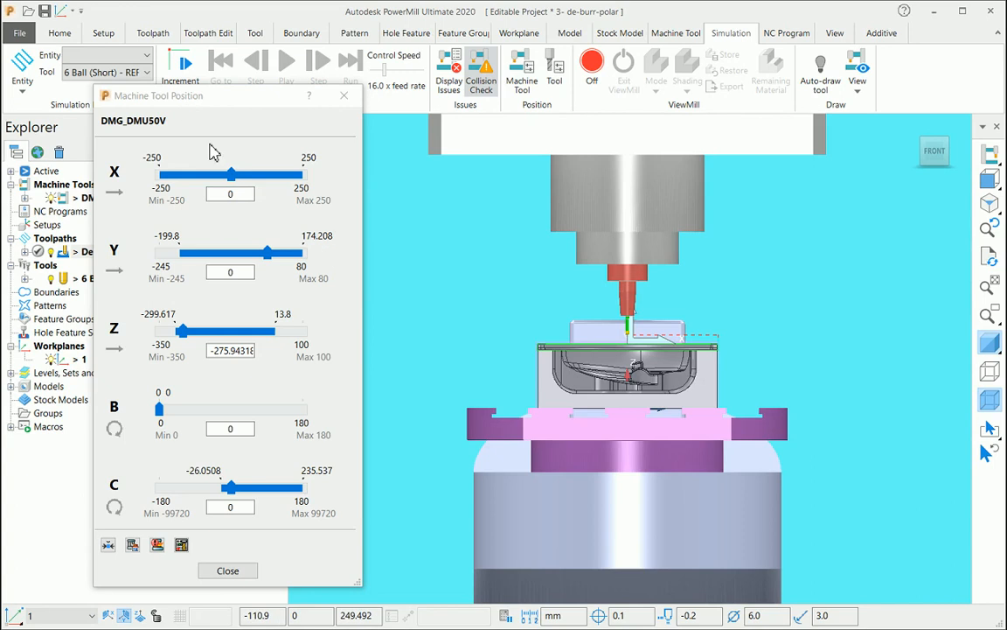
{"action": "left_click_drag", "start_coordinate": [230, 174], "coordinate": [301, 174]}
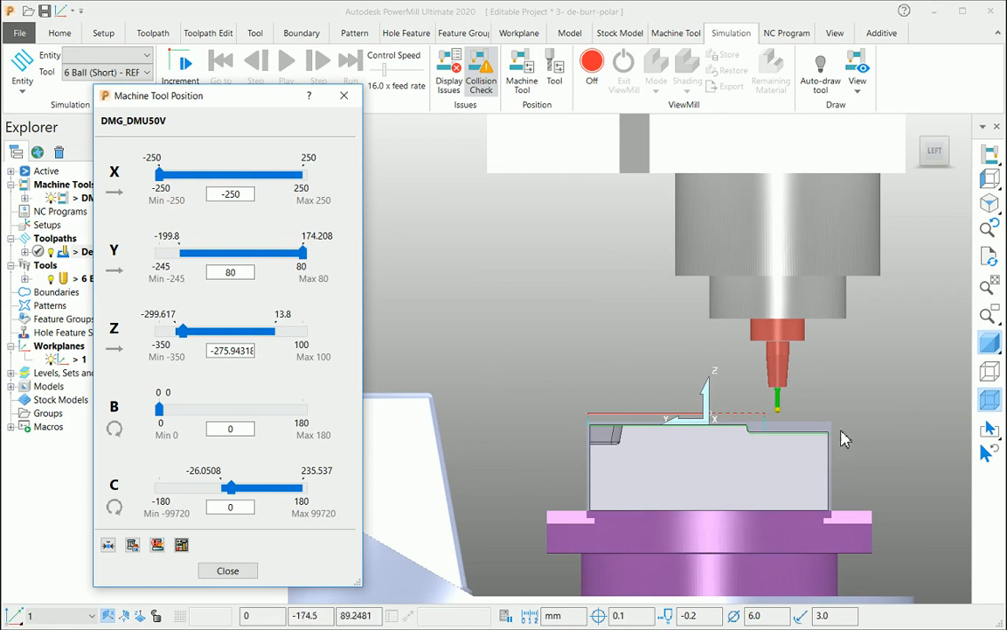
{"action": "left_click_drag", "start_coordinate": [301, 253], "coordinate": [183, 253]}
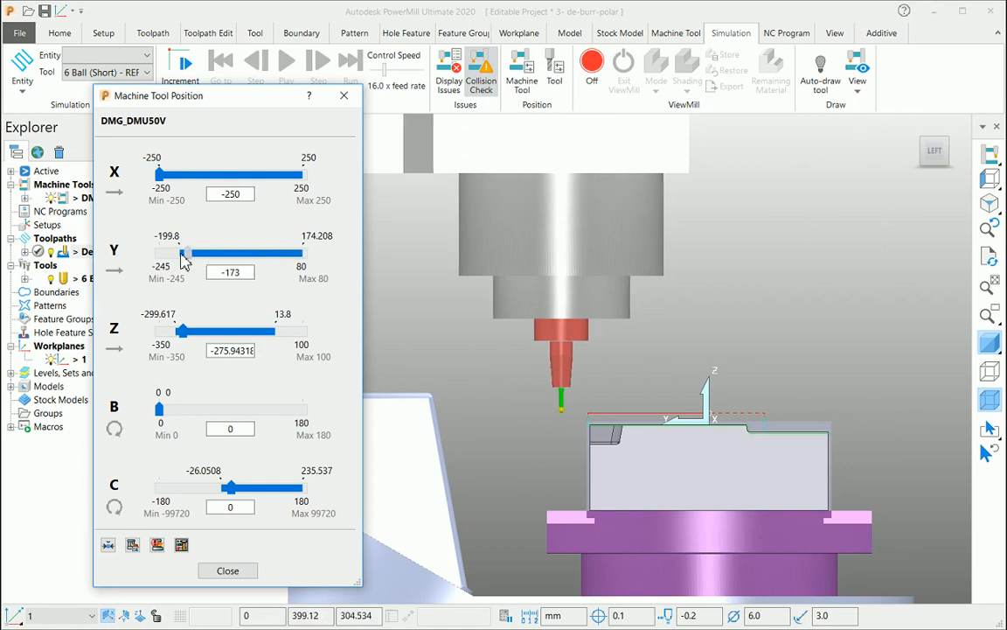
{"action": "left_click_drag", "start_coordinate": [184, 253], "coordinate": [150, 253]}
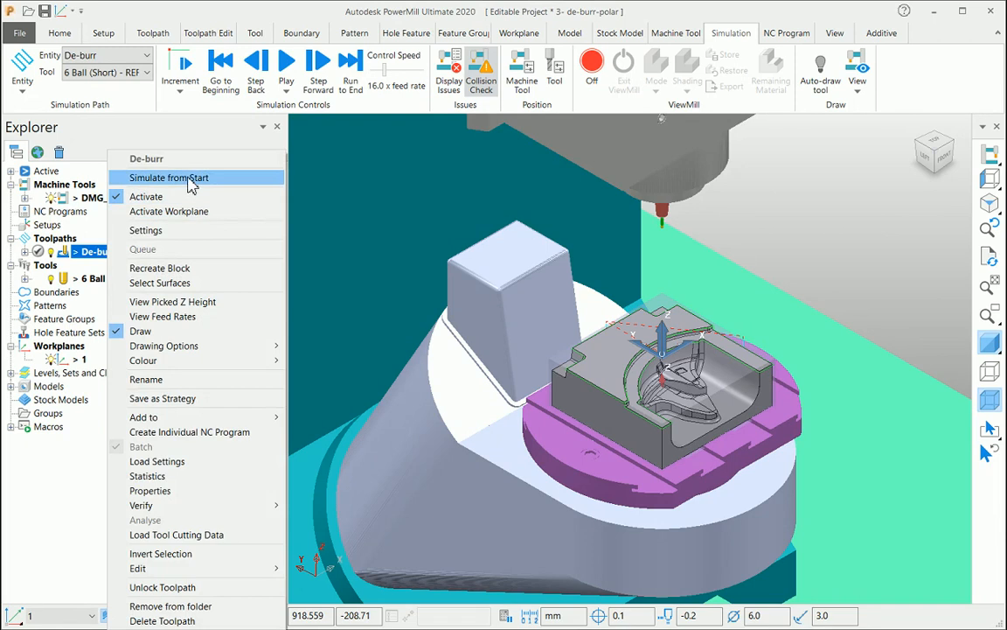
{"action": "left_click", "coordinate": [168, 178]}
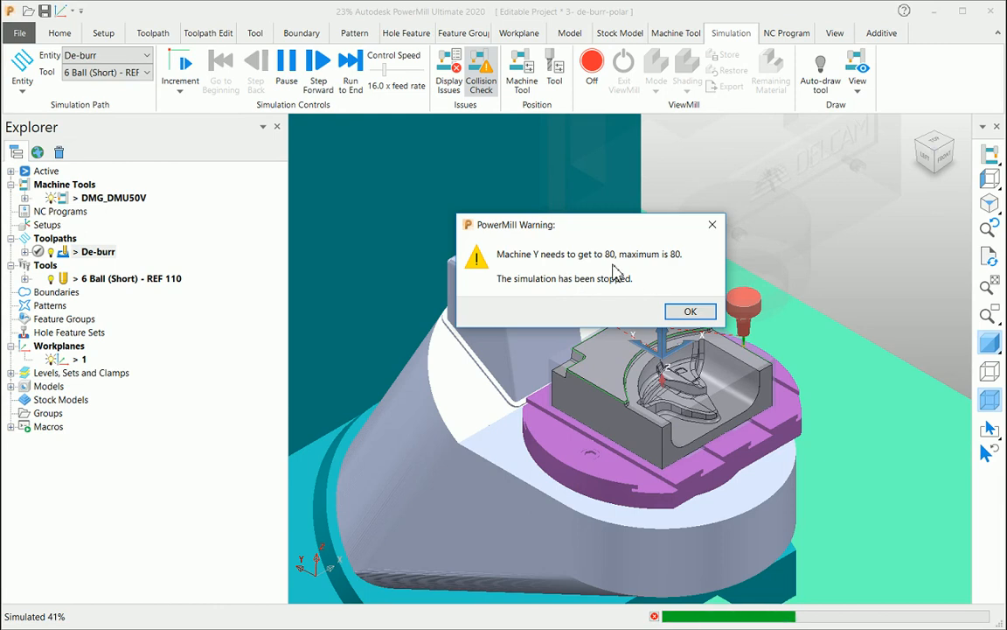
{"action": "left_click", "coordinate": [690, 312]}
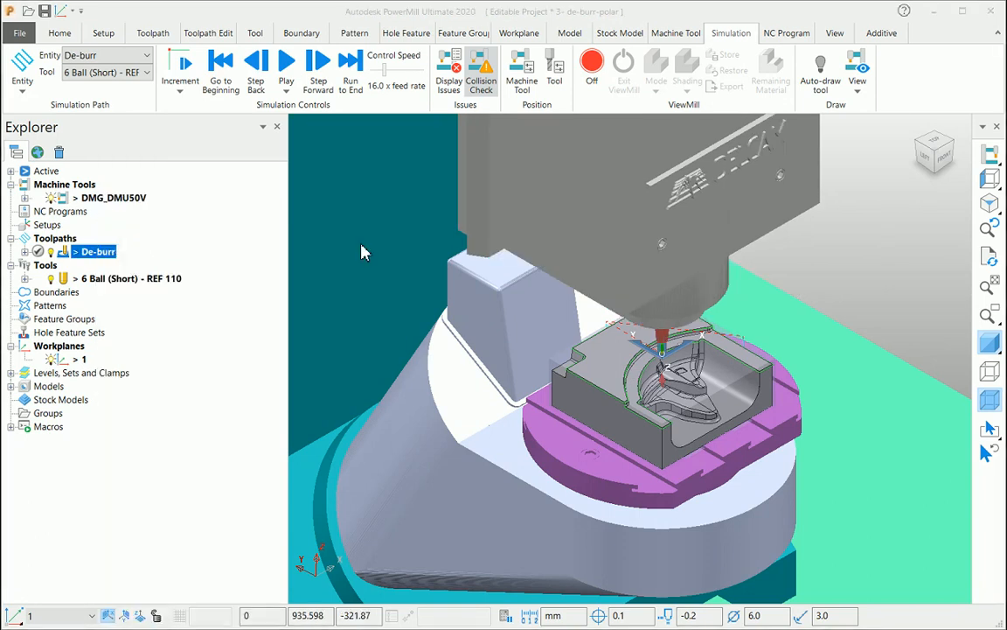
Copy De-burr as De-burr_1 with Polar machine axis control locked on the X axis.
{"action": "double_click", "coordinate": [96, 251]}
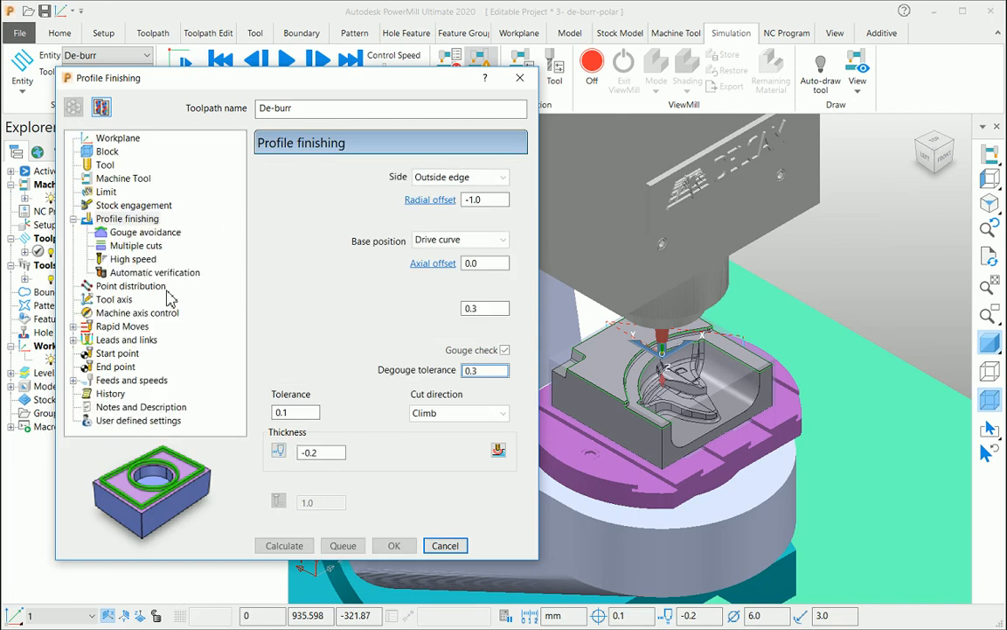
{"action": "left_click", "coordinate": [136, 312]}
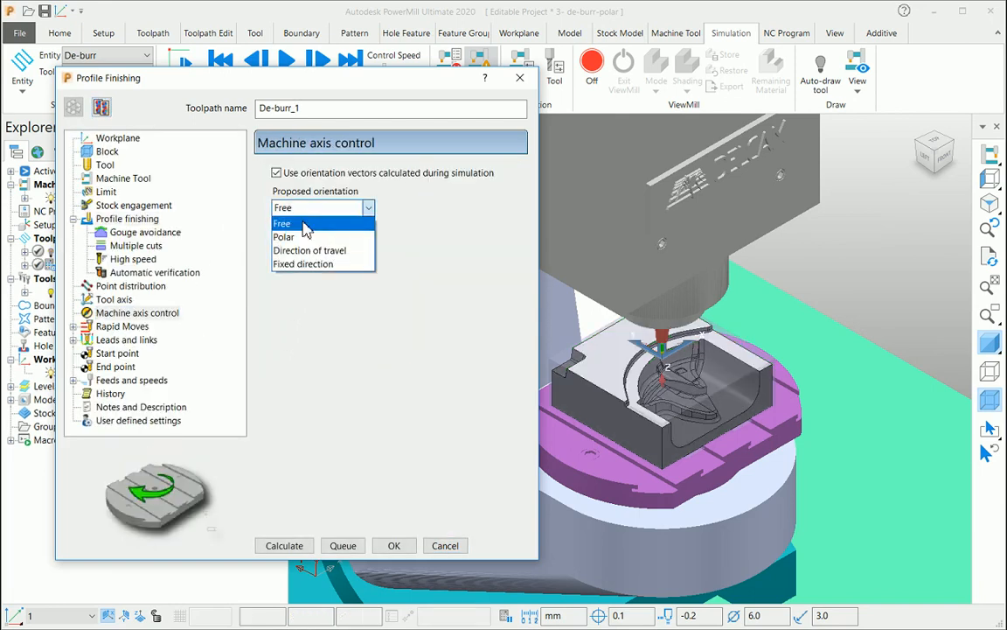
{"action": "left_click", "coordinate": [283, 236]}
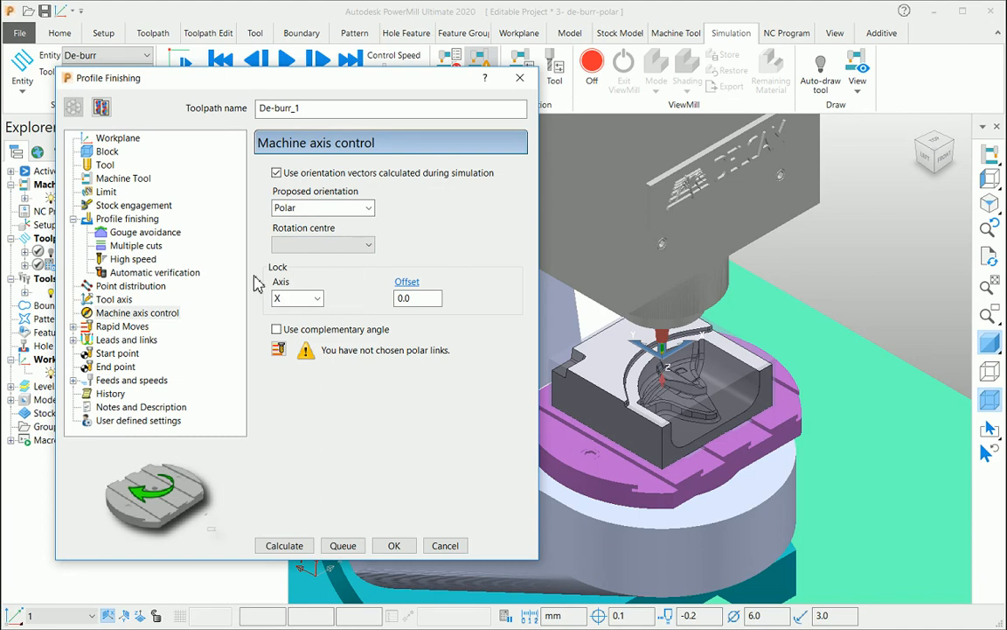
{"action": "mouse_move", "coordinate": [265, 294]}
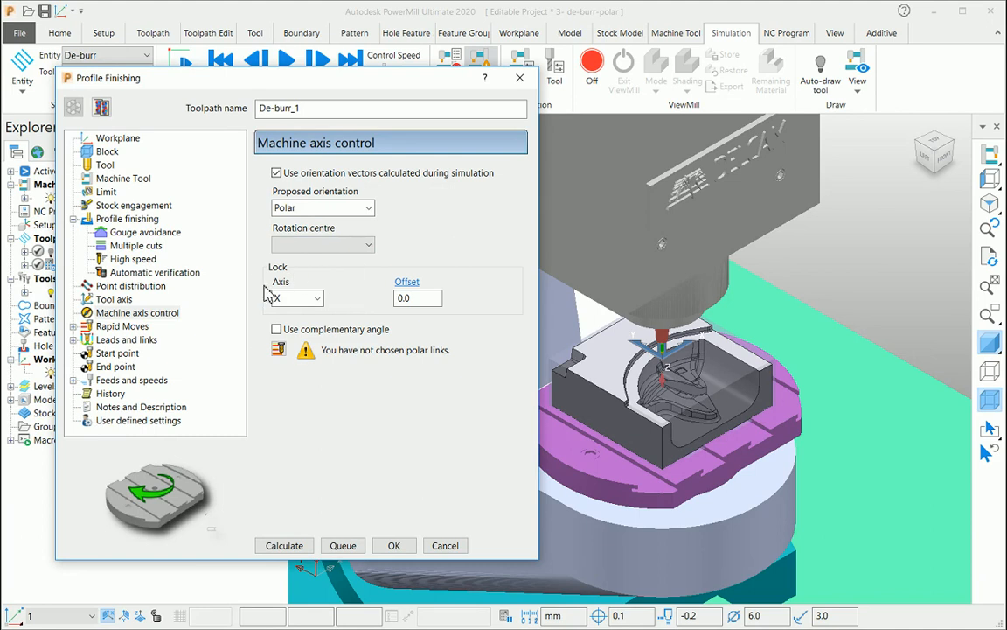
{"action": "mouse_move", "coordinate": [269, 295]}
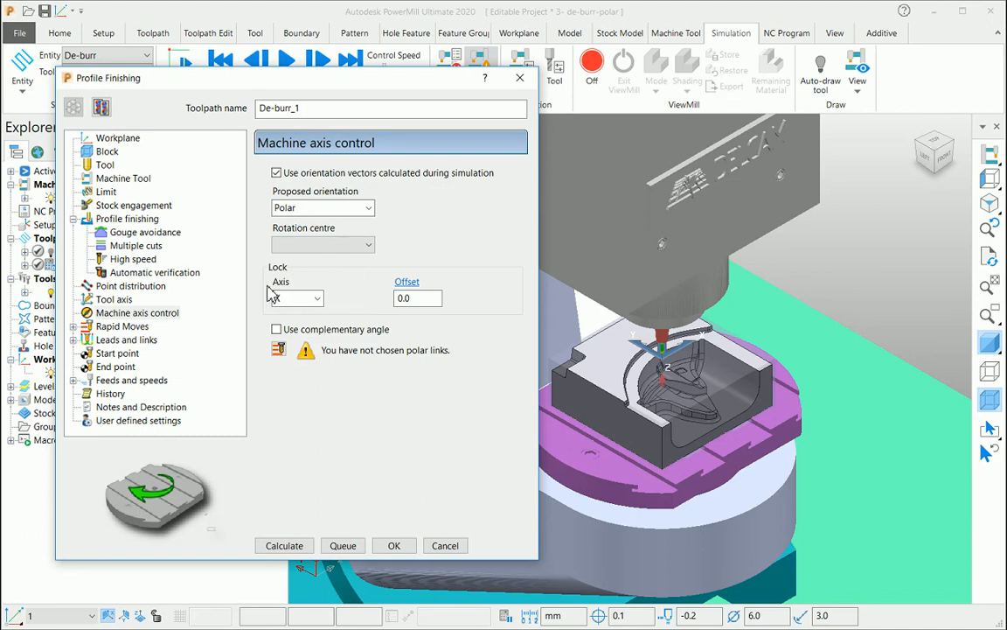
{"action": "left_click", "coordinate": [298, 297]}
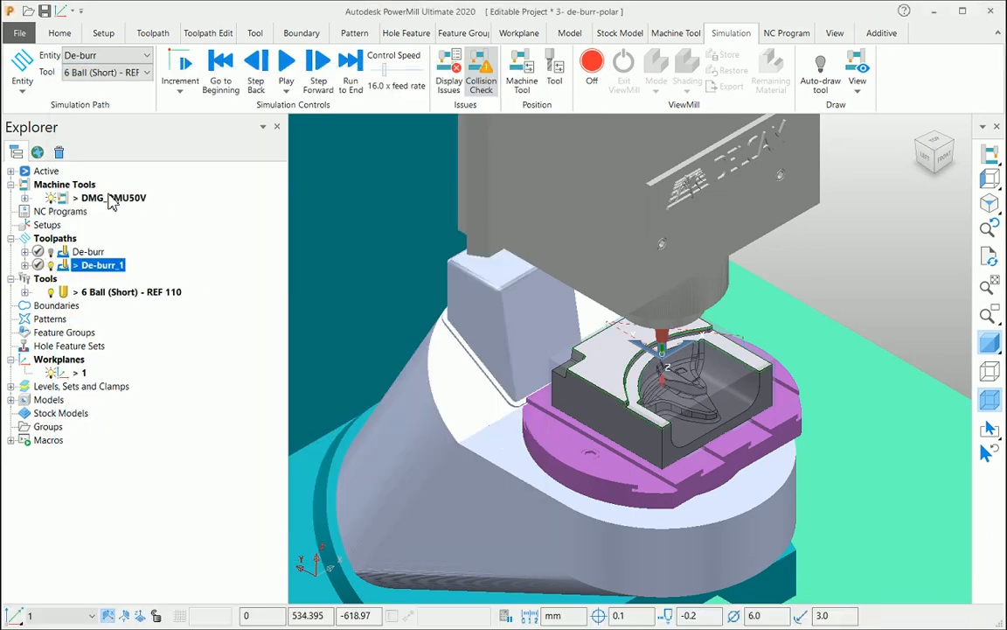
Send DMG_DMU50V home, simulate De-burr_1, and dismiss the Y-limit warning at 44%.
{"action": "right_click", "coordinate": [111, 198]}
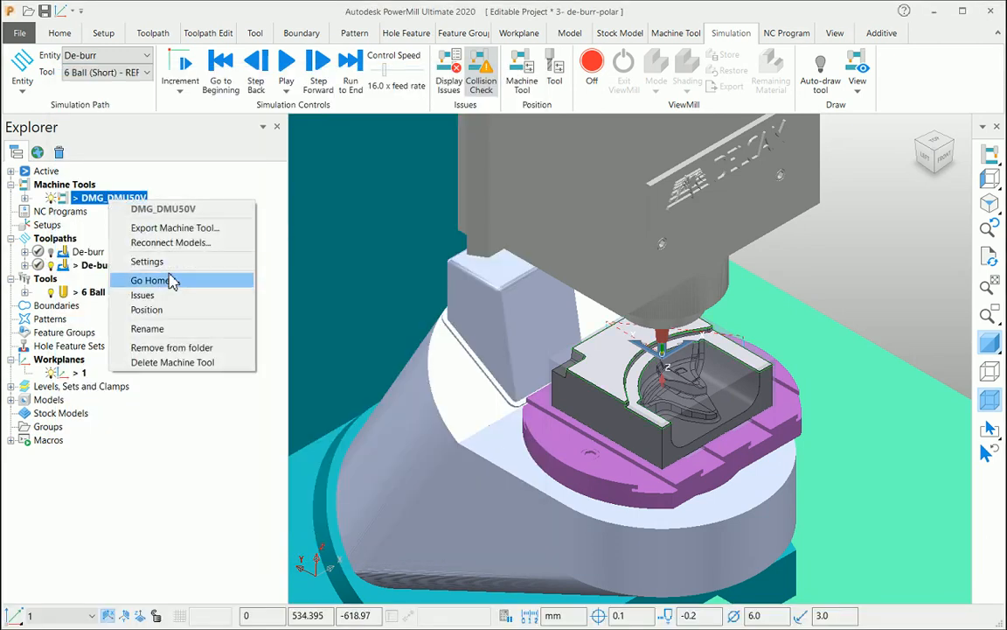
{"action": "left_click", "coordinate": [150, 280]}
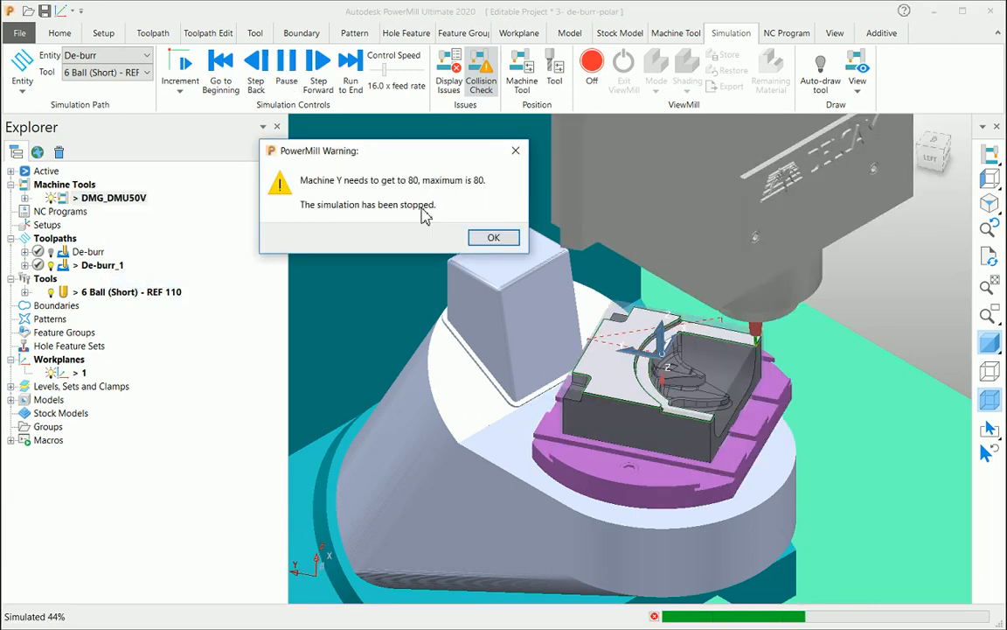
{"action": "mouse_move", "coordinate": [600, 282]}
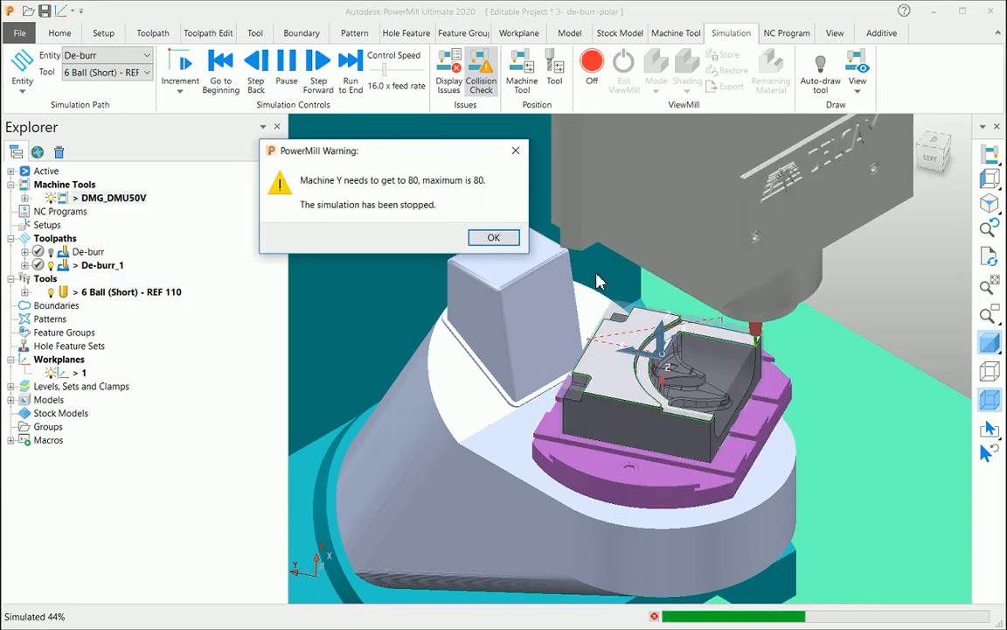
{"action": "mouse_move", "coordinate": [740, 414]}
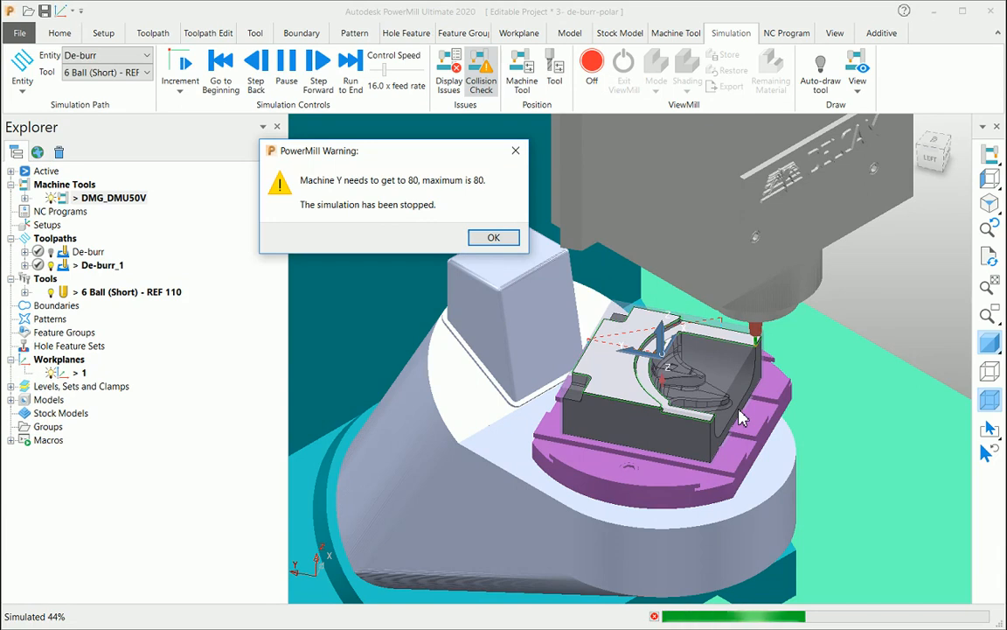
{"action": "left_click", "coordinate": [493, 237]}
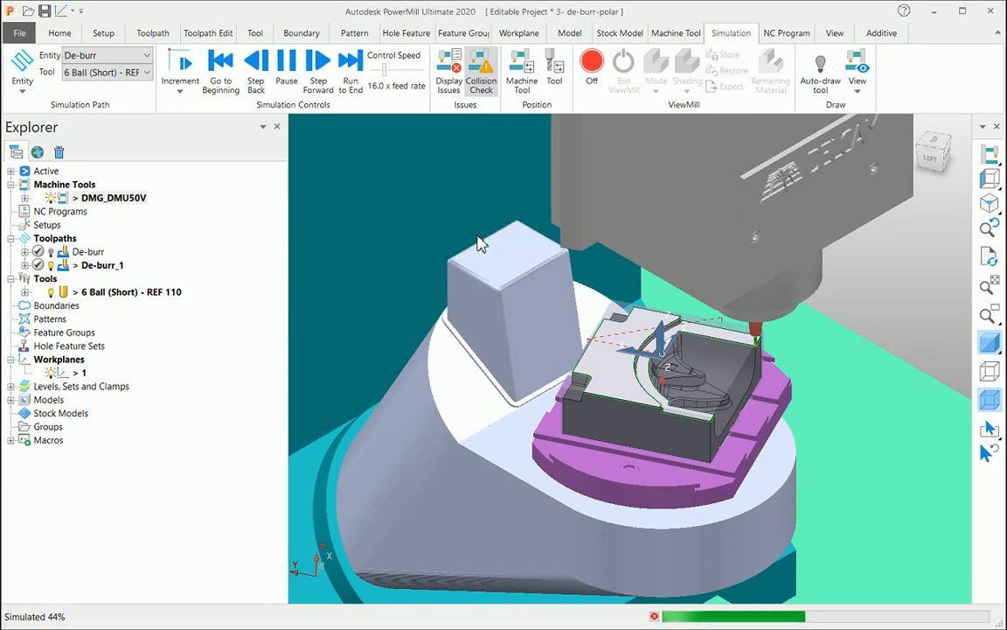
{"action": "left_click", "coordinate": [102, 264]}
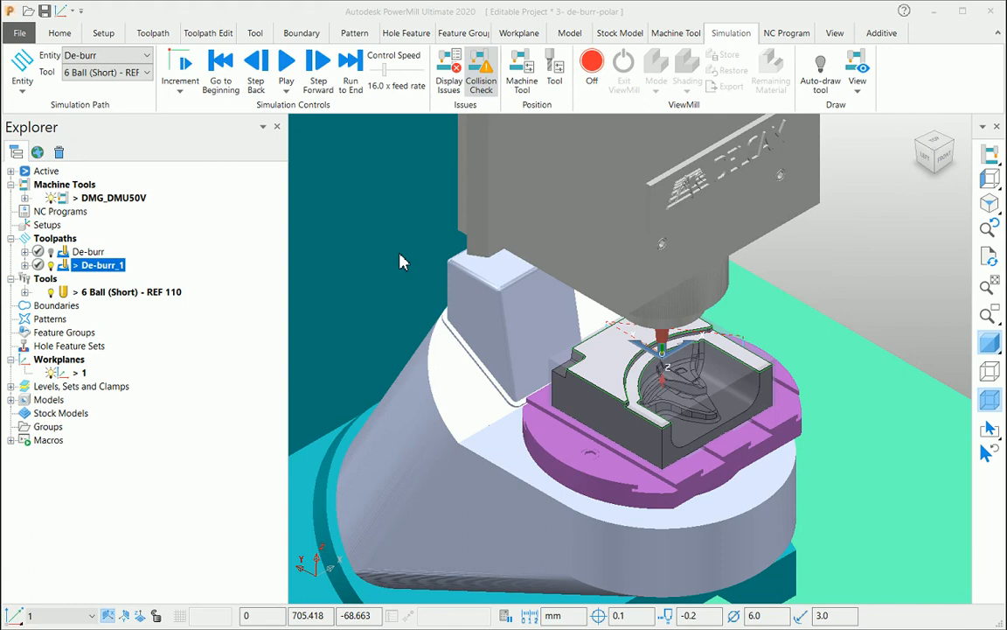
Enable Use complementary angle in De-burr_1's polar machine axis control.
{"action": "double_click", "coordinate": [102, 264]}
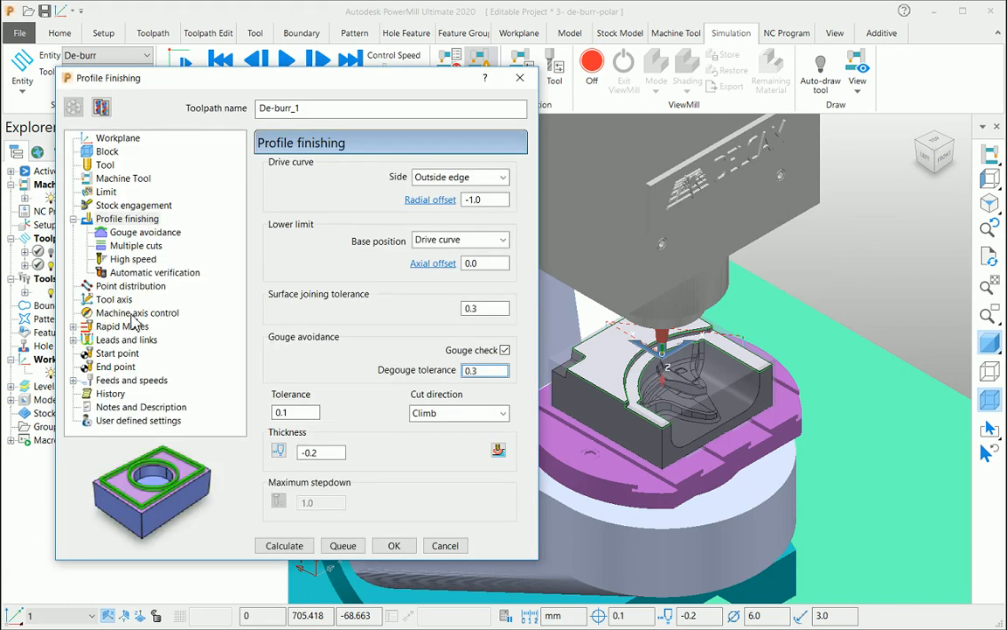
{"action": "left_click", "coordinate": [138, 313]}
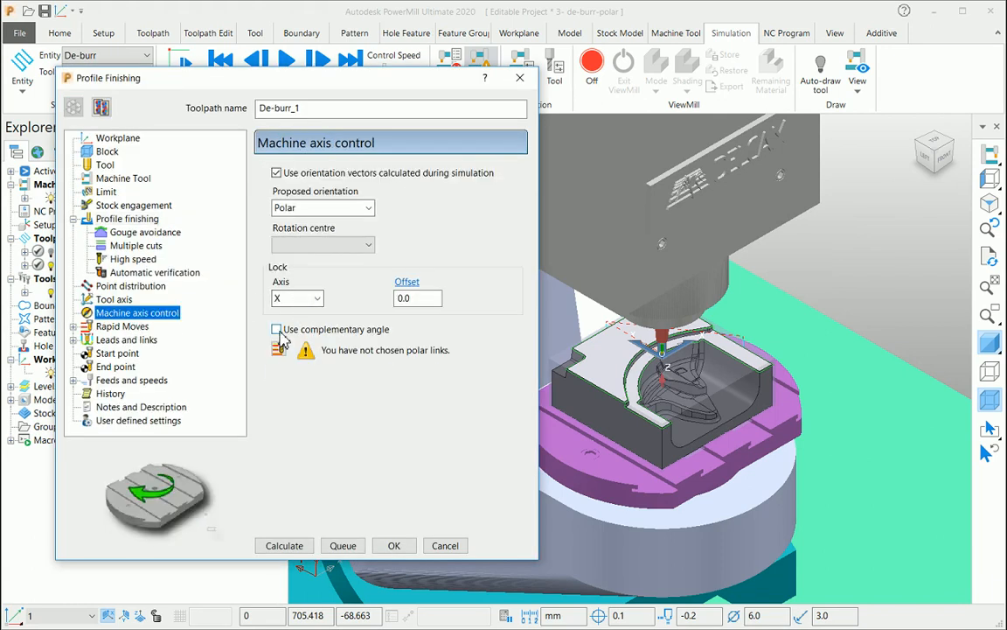
{"action": "left_click", "coordinate": [276, 329]}
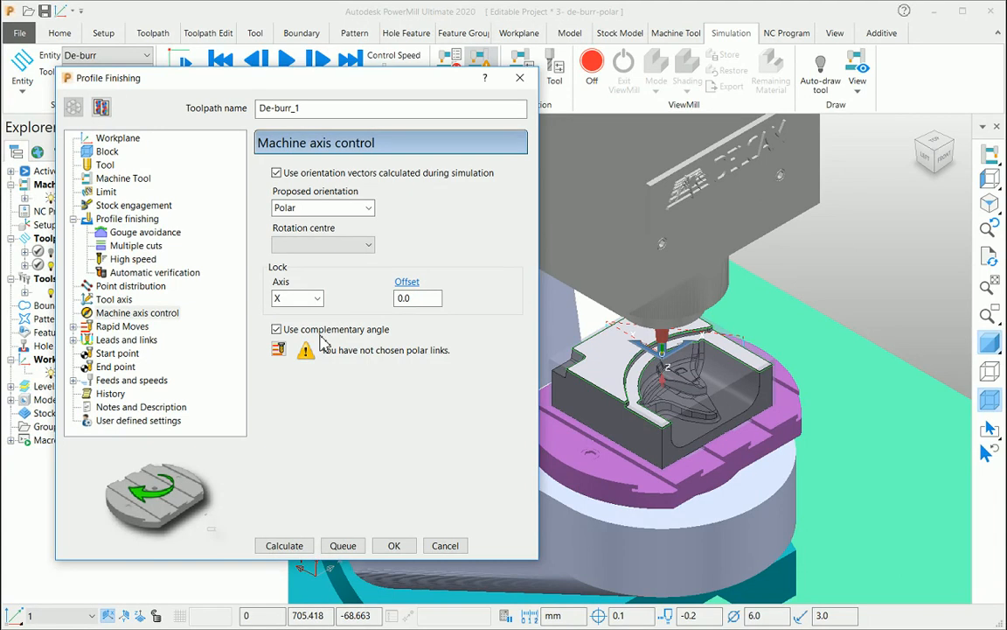
{"action": "left_click", "coordinate": [284, 545]}
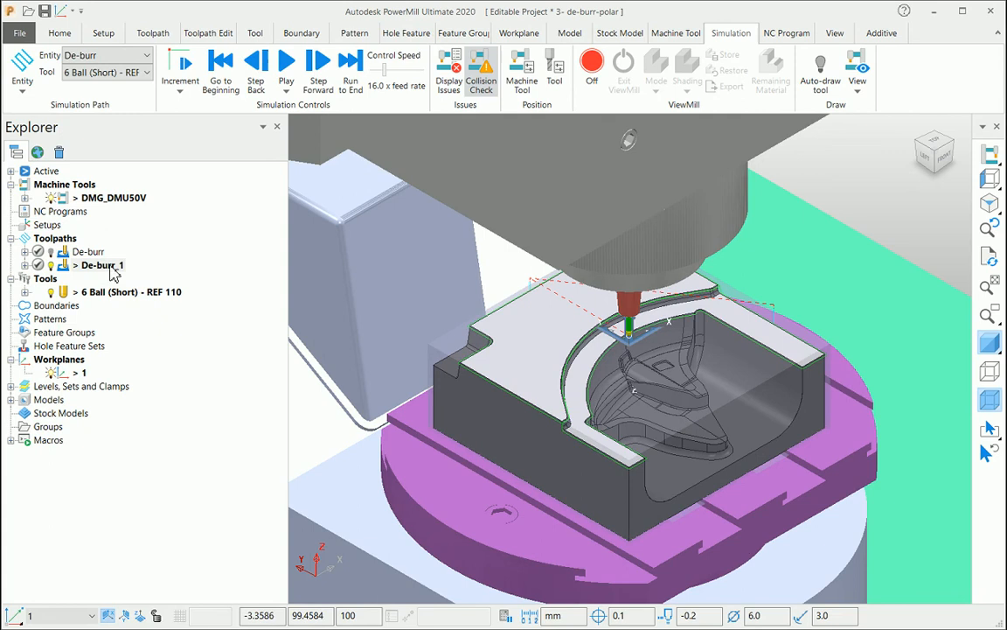
Load De-burr_1 and play its simulation to the end on the DMU50V.
{"action": "left_click", "coordinate": [286, 61]}
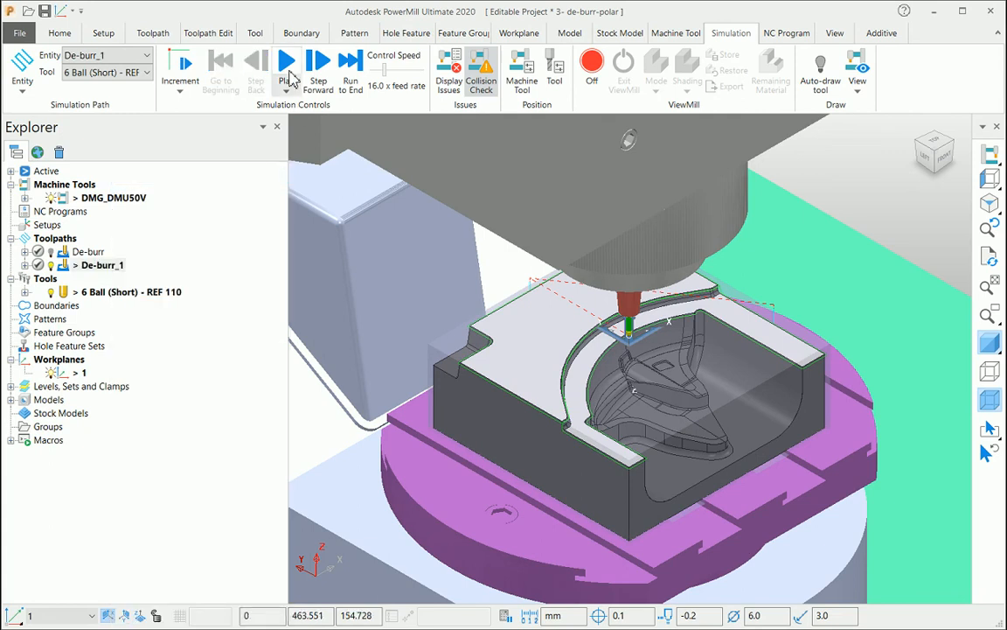
{"action": "left_click", "coordinate": [286, 61]}
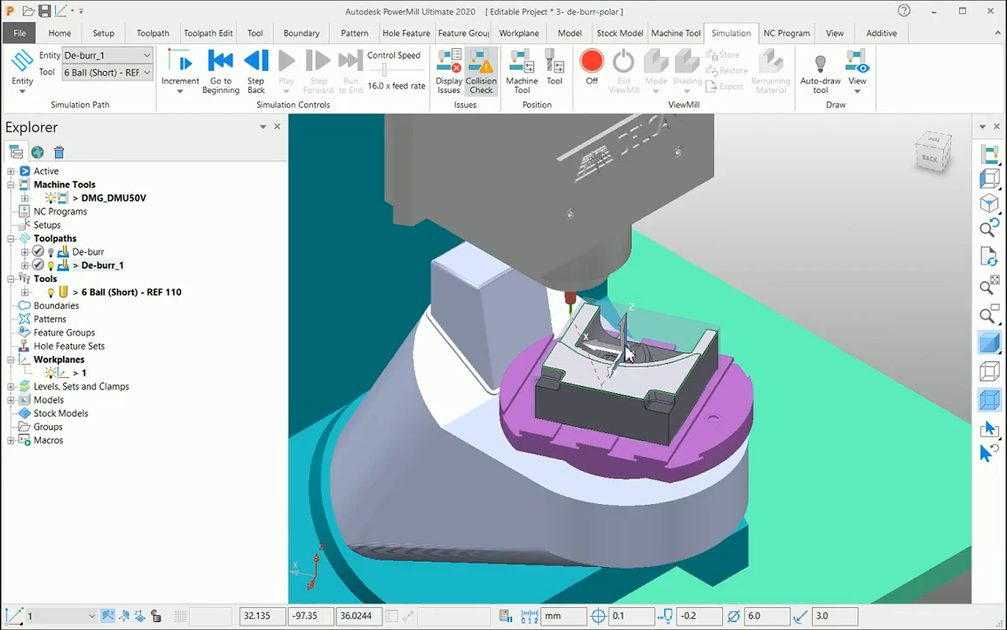
{"action": "right_click", "coordinate": [88, 265]}
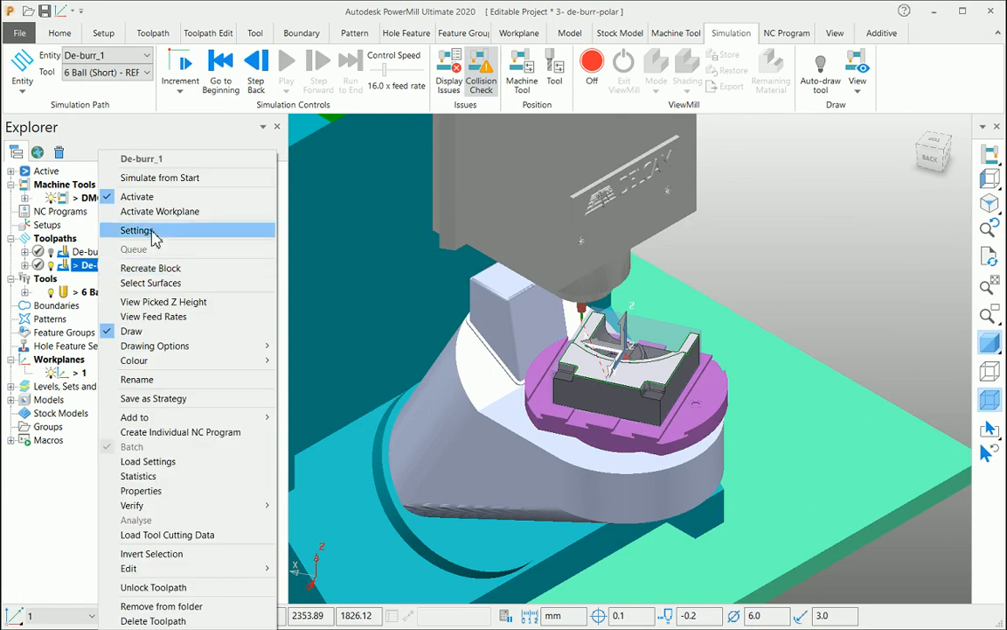
{"action": "left_click", "coordinate": [137, 230]}
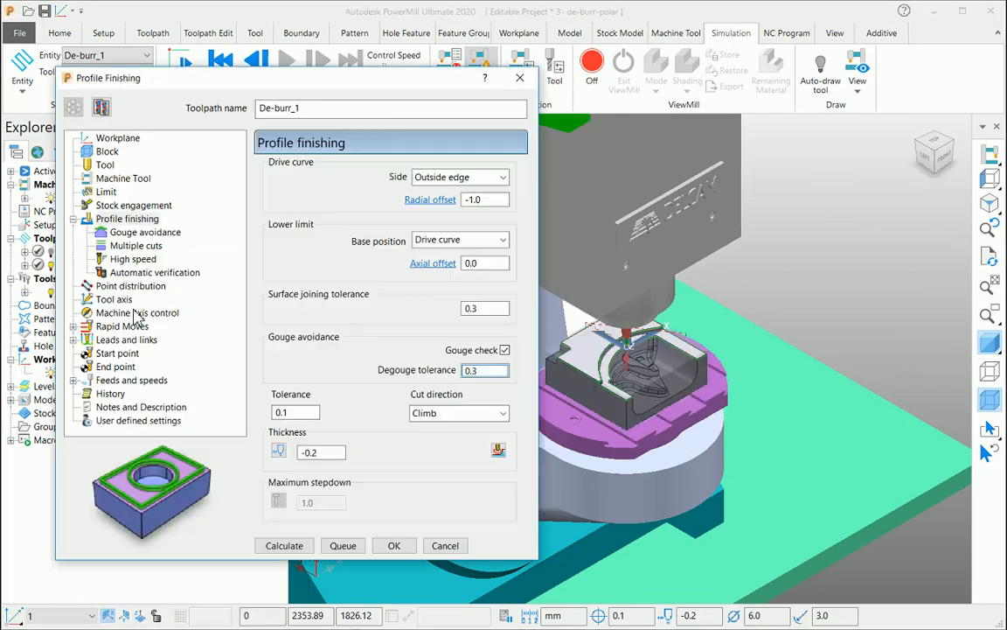
{"action": "left_click", "coordinate": [137, 312]}
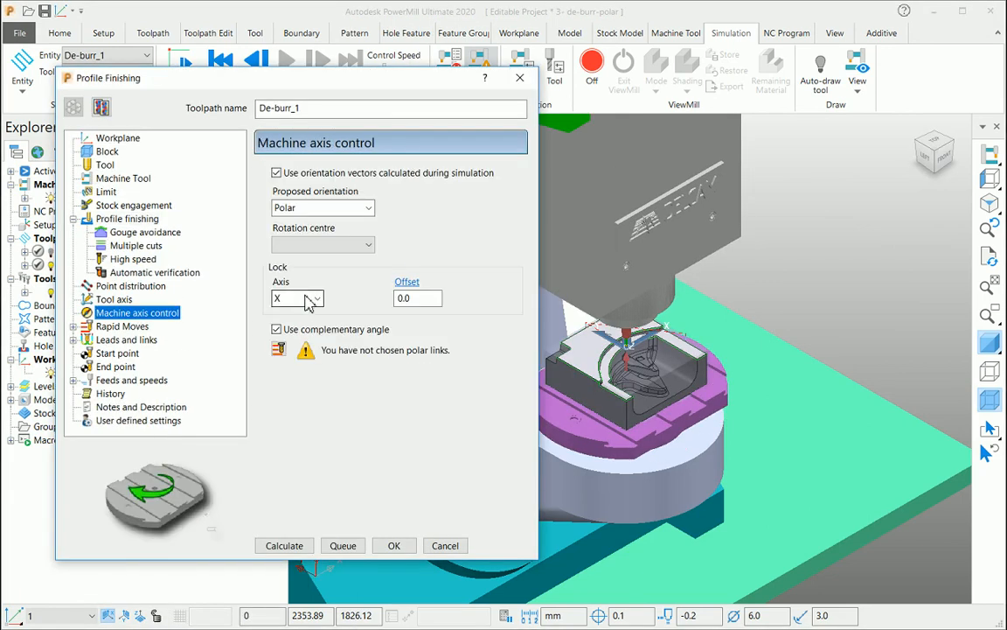
{"action": "left_click", "coordinate": [297, 298]}
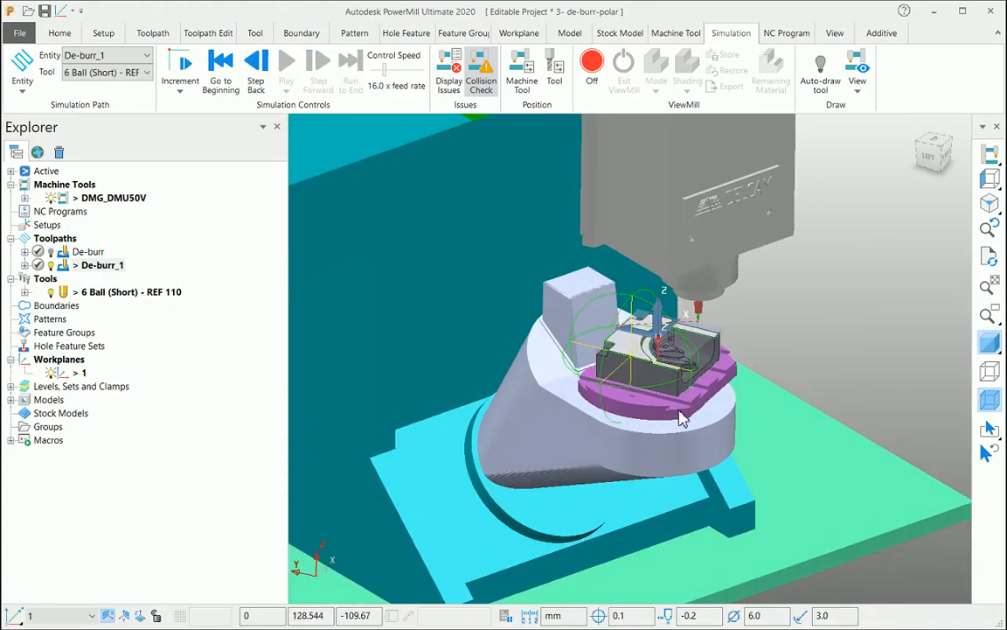
{"action": "left_click_drag", "start_coordinate": [682, 418], "coordinate": [774, 341]}
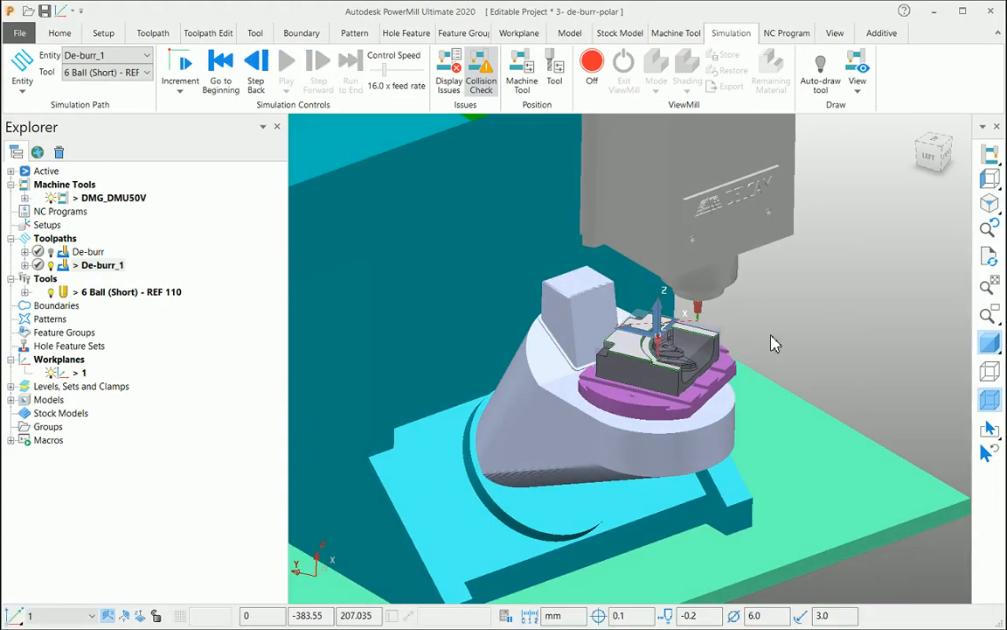